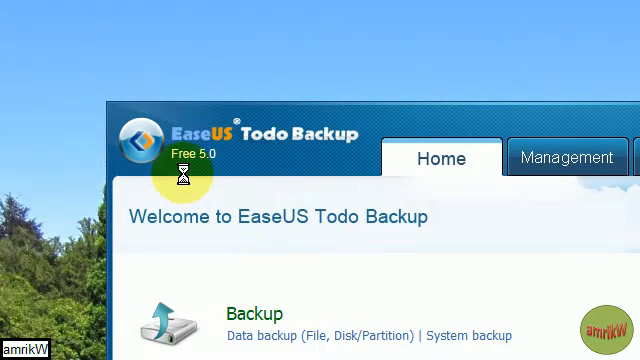
mouse_move(218, 216)
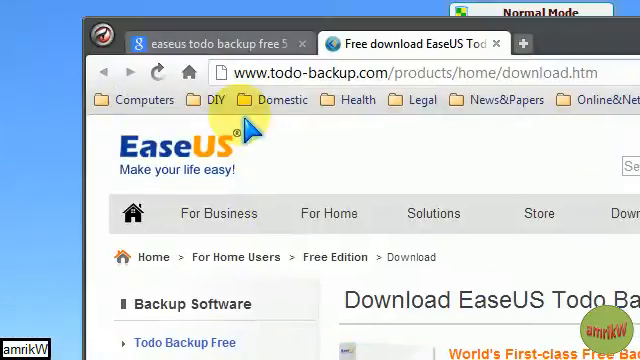
mouse_move(270, 100)
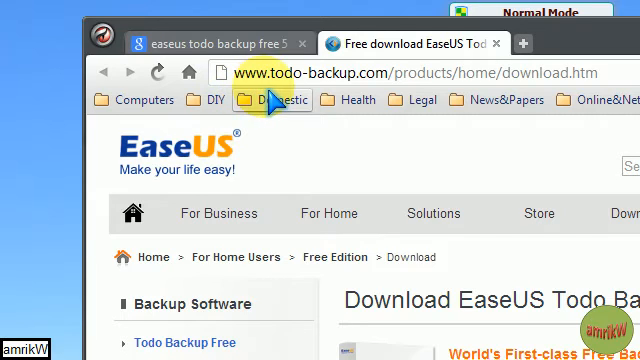
mouse_move(318, 100)
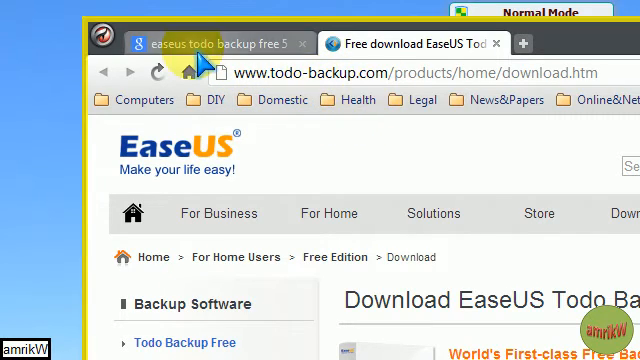
Step: Return to the 'easeus todo backup free 5' Google results and scroll to the todo-backup.com freeware entries
click(210, 44)
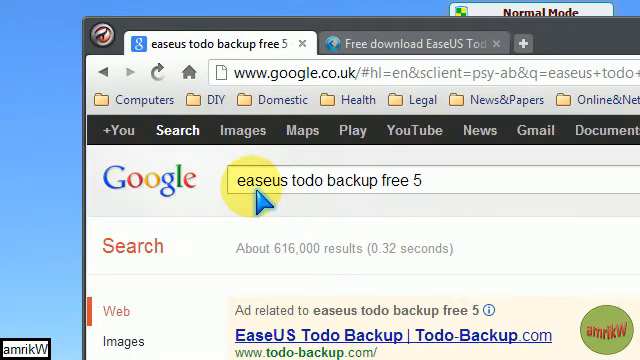
mouse_move(416, 278)
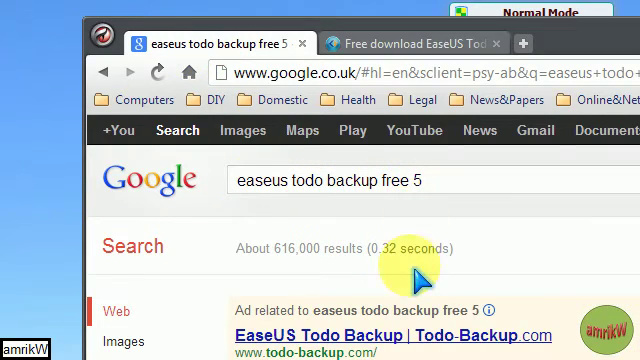
scroll(down, 3)
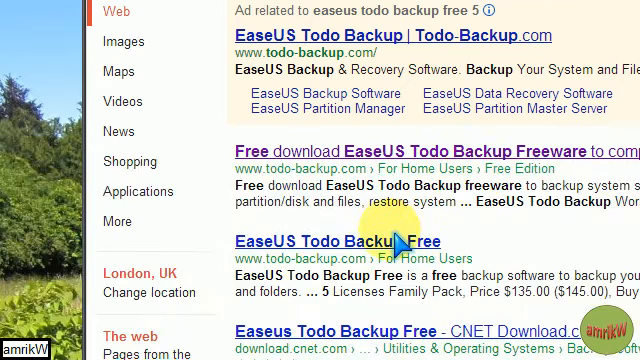
mouse_move(456, 170)
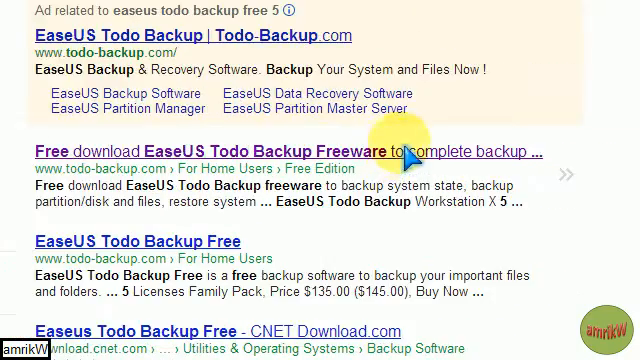
Step: Open the EaseUS Todo Backup Freeware result and scroll to the Free Version 5.0 (93.0 MB) CNET download entry
click(288, 152)
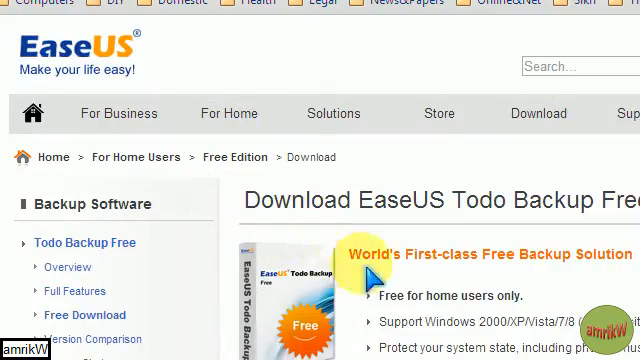
scroll(down, 3)
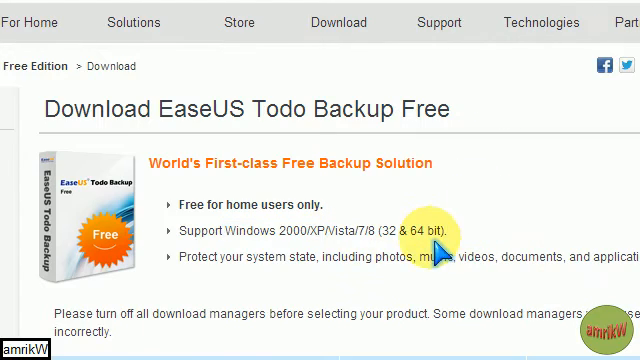
scroll(down, 3)
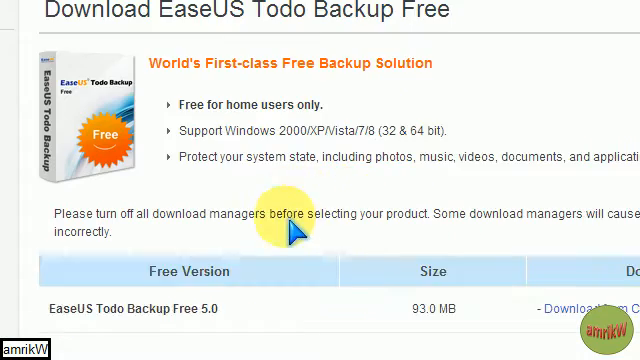
scroll(down, 3)
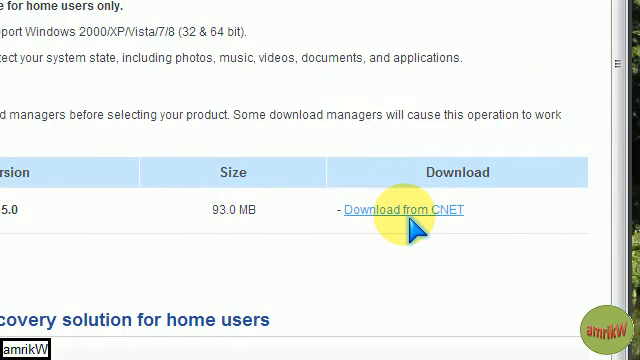
mouse_move(268, 232)
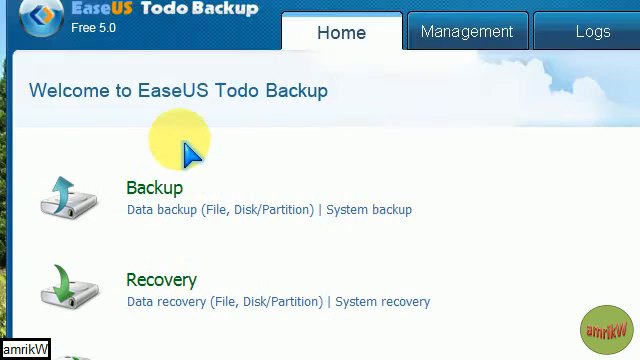
mouse_move(250, 96)
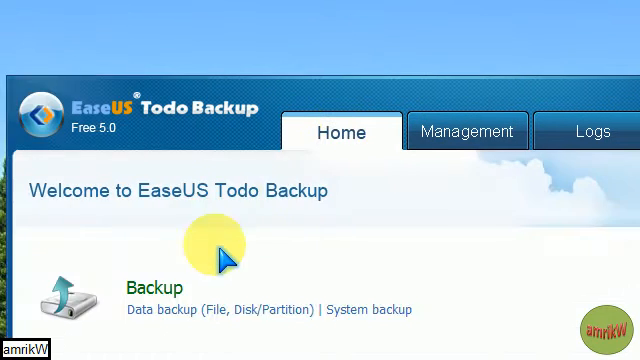
scroll(down, 3)
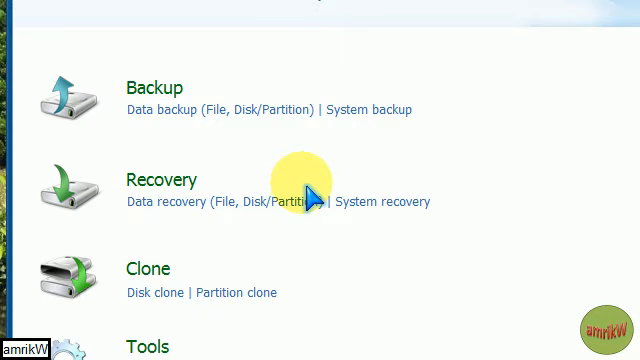
scroll(down, 3)
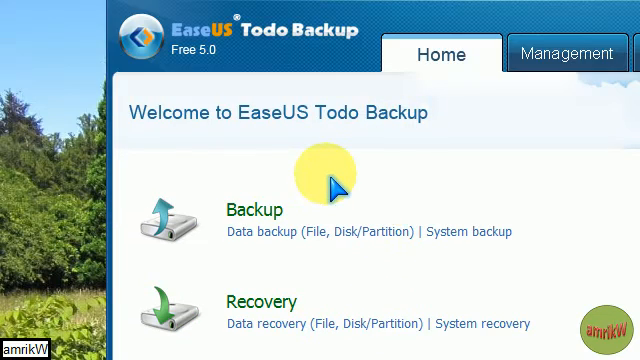
scroll(down, 3)
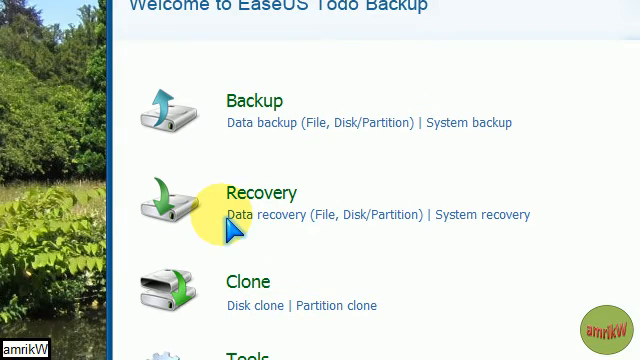
mouse_move(270, 244)
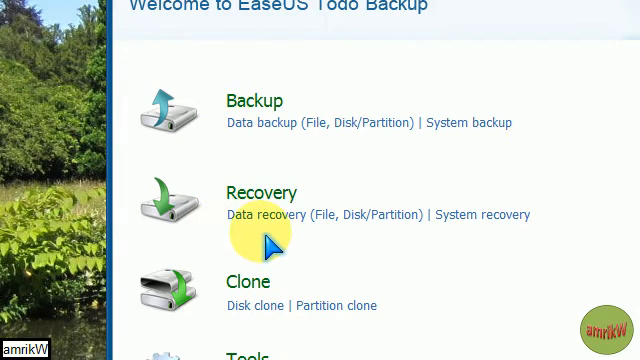
scroll(down, 3)
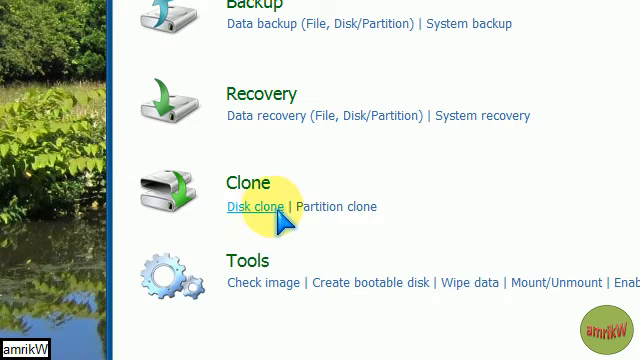
mouse_move(412, 176)
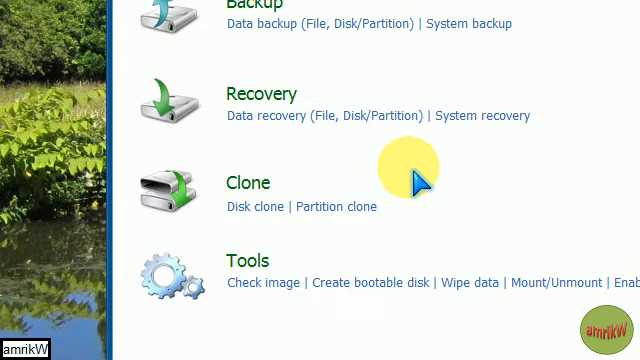
mouse_move(256, 206)
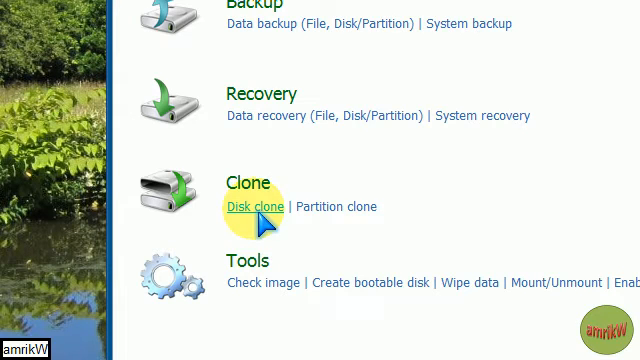
Step: Start a whole-disk clone and continue with Disk1 (931.51 GB) as the source disk
click(256, 206)
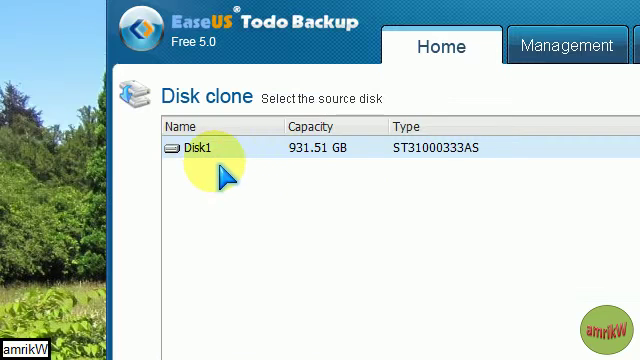
mouse_move(356, 160)
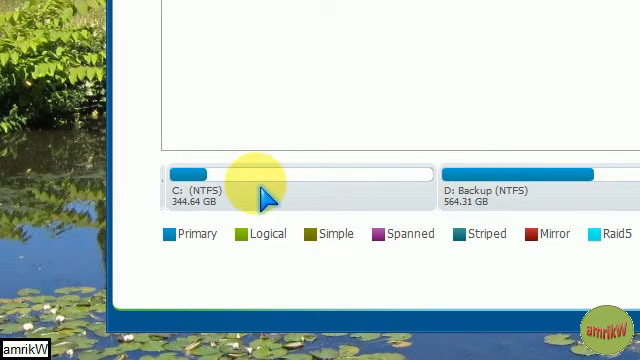
mouse_move(404, 184)
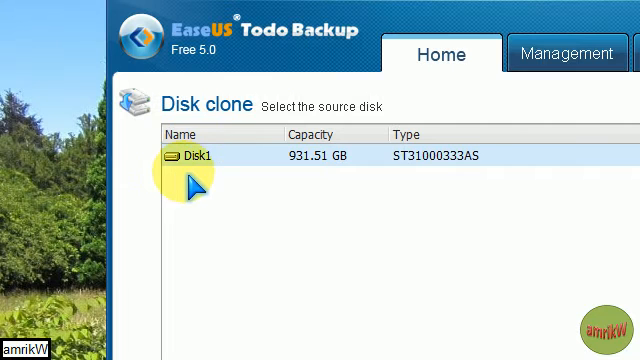
mouse_move(252, 188)
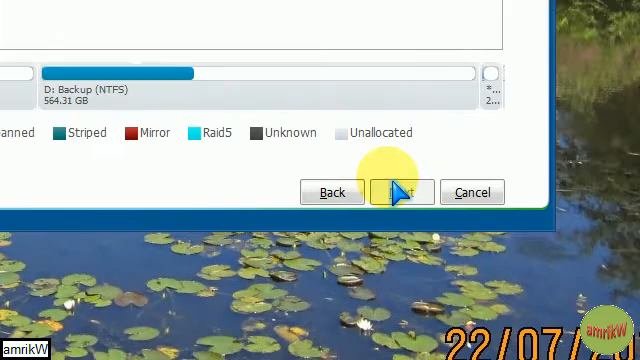
click(402, 192)
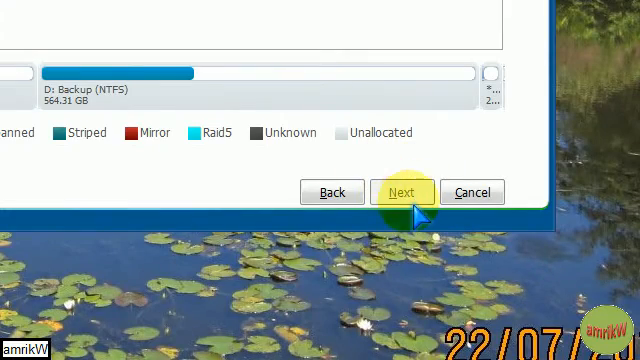
Step: Advance the clone wizard to the source disk step listing Disk1 (931.51 GB, ST31000333AS)
click(404, 192)
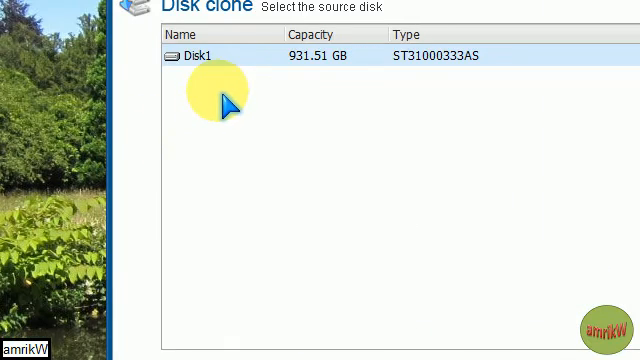
mouse_move(350, 100)
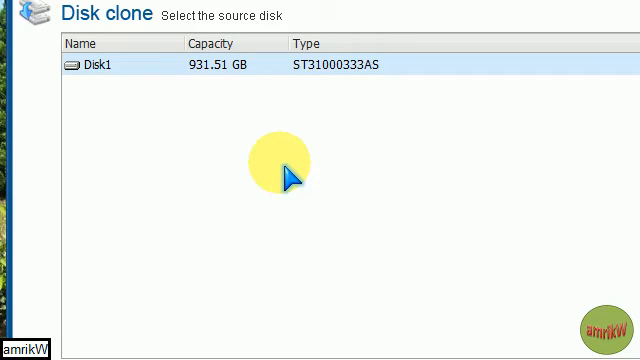
mouse_move(424, 140)
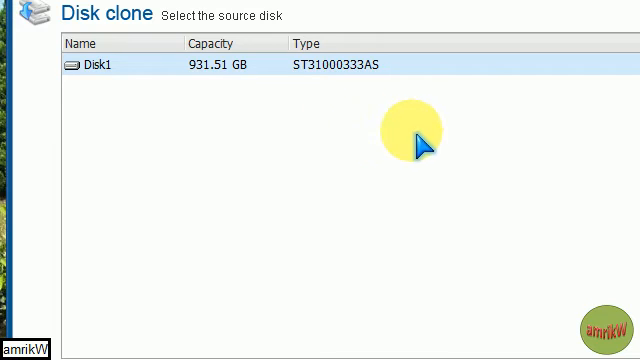
mouse_move(424, 136)
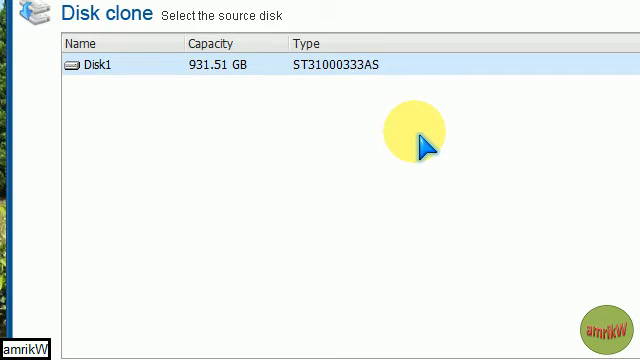
mouse_move(378, 164)
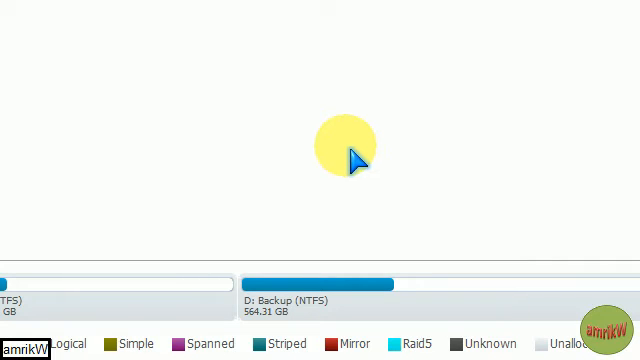
mouse_move(320, 114)
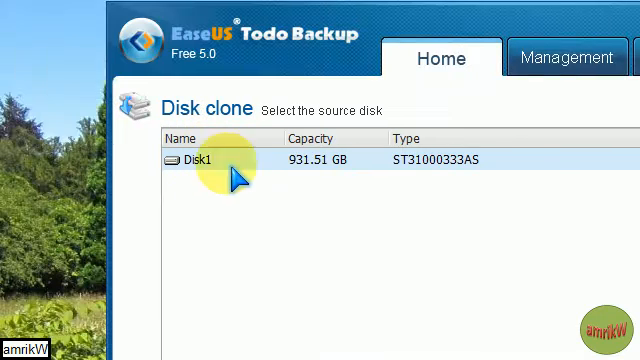
mouse_move(476, 264)
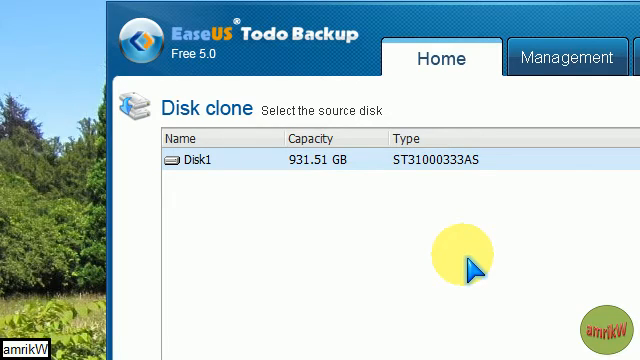
mouse_move(448, 222)
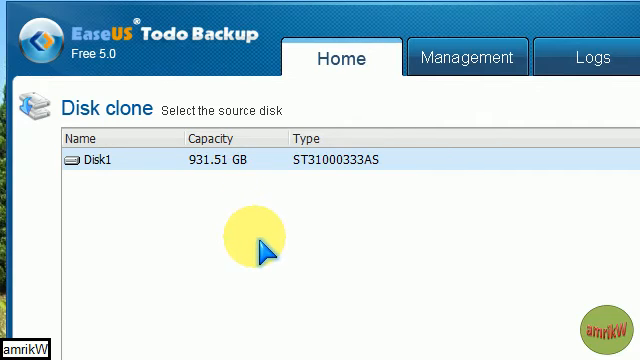
mouse_move(284, 248)
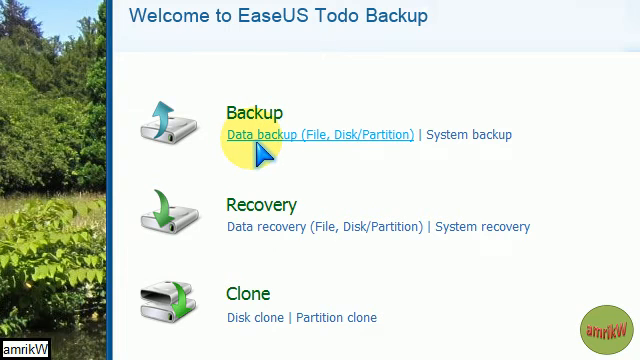
click(316, 132)
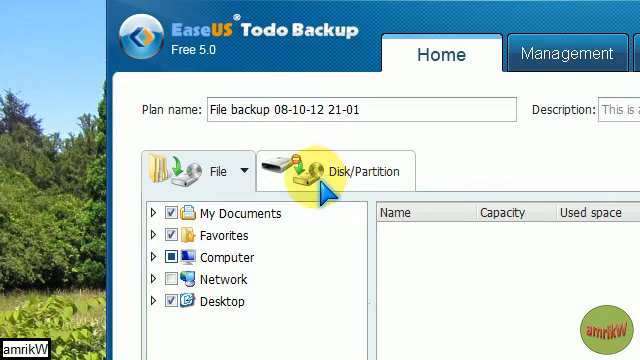
scroll(down, 3)
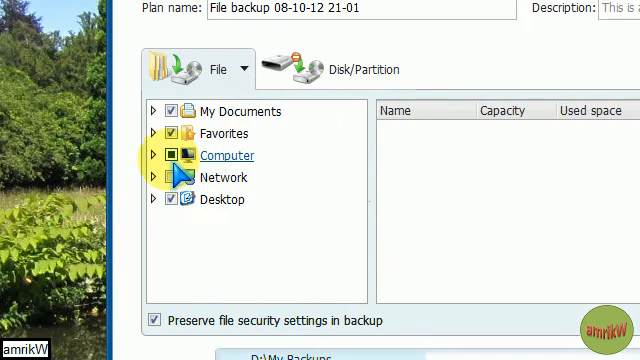
click(154, 176)
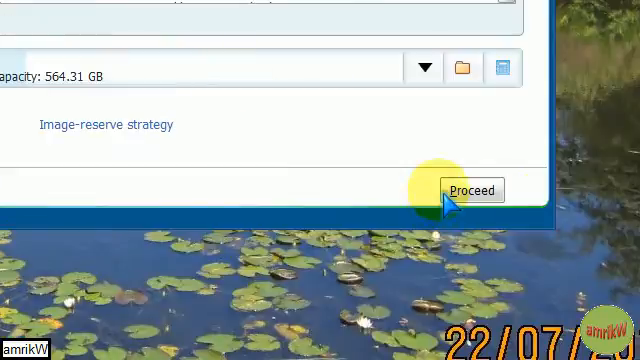
click(464, 190)
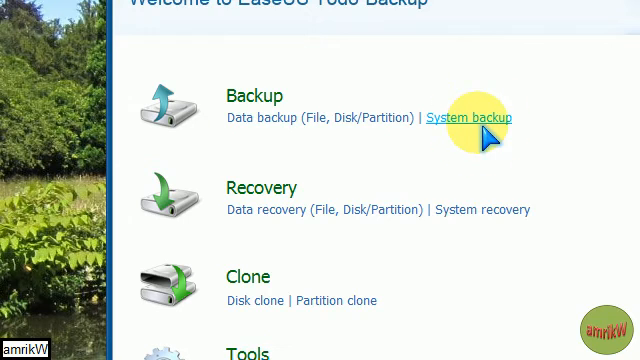
click(470, 118)
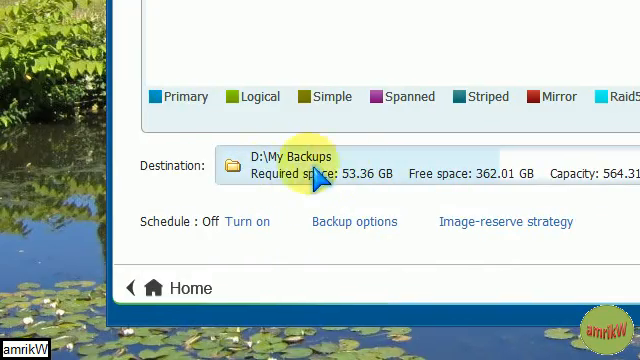
mouse_move(428, 164)
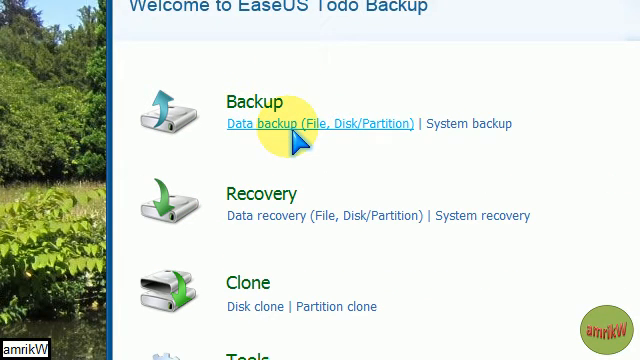
mouse_move(300, 170)
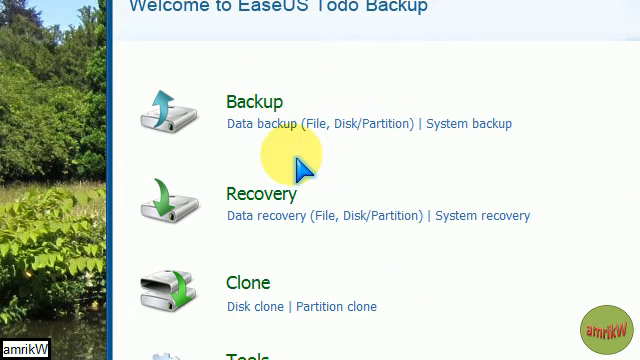
mouse_move(300, 216)
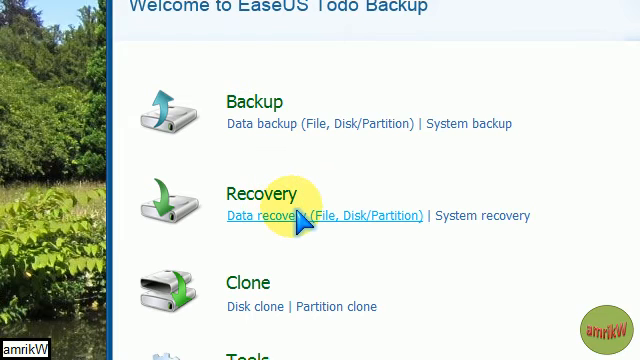
mouse_move(312, 176)
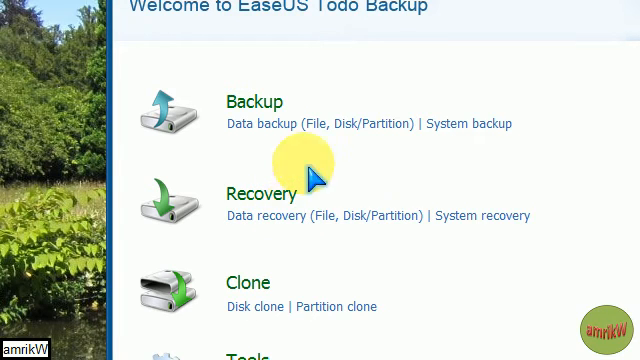
scroll(down, 3)
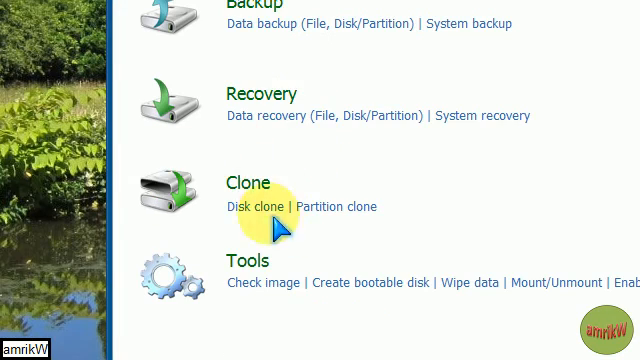
mouse_move(292, 172)
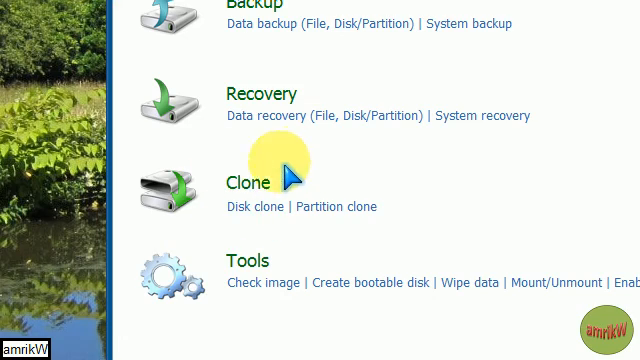
Step: View the Logs list and the details of the successful 'Clone disk 1 to disk 2' entry
click(492, 56)
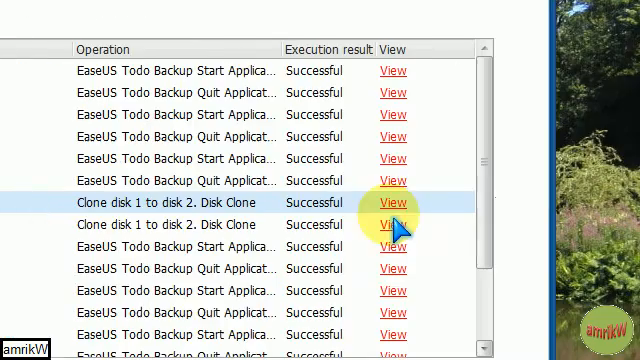
click(392, 204)
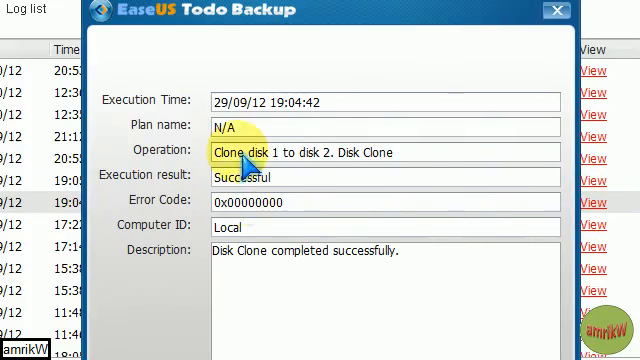
mouse_move(300, 230)
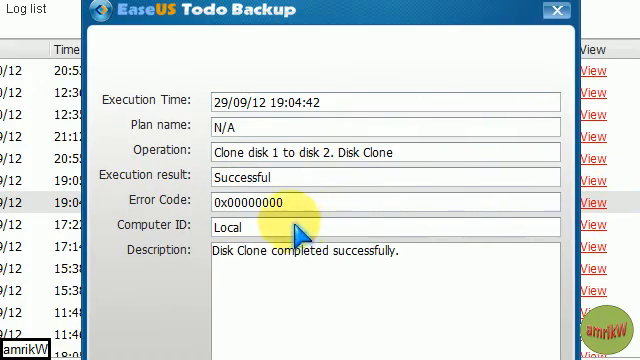
click(556, 10)
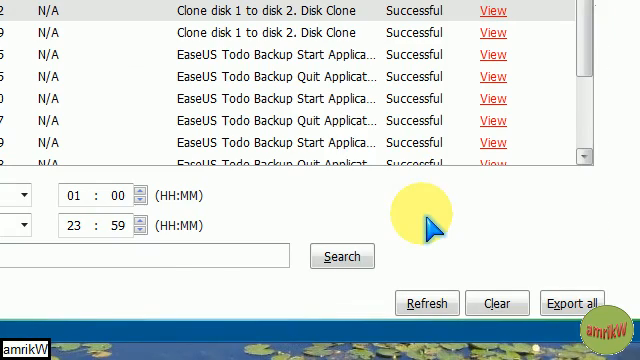
mouse_move(390, 108)
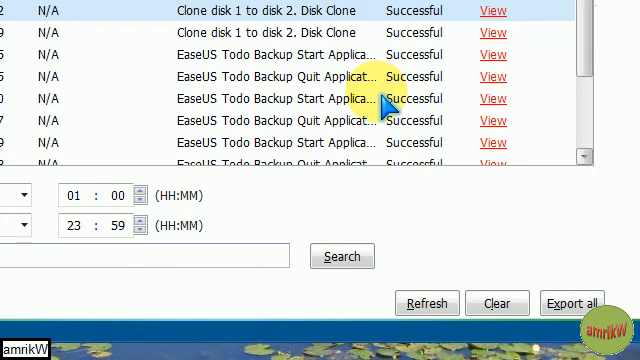
scroll(down, 3)
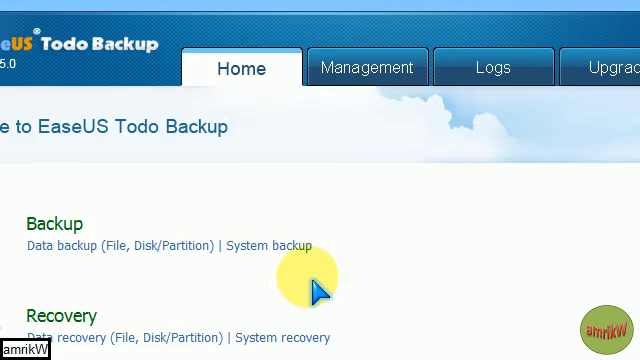
Step: Scroll the Home page through Backup, Recovery, Clone and Tools (Check image, Create bootable disk, Wipe data, Mount/Unmount)
scroll(down, 3)
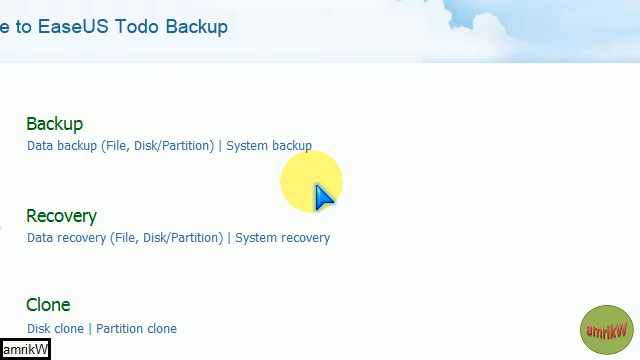
mouse_move(388, 206)
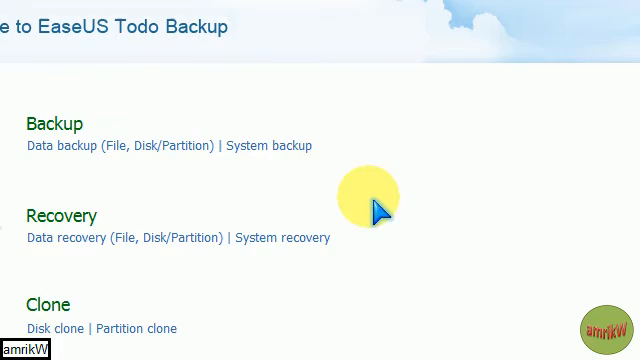
scroll(down, 3)
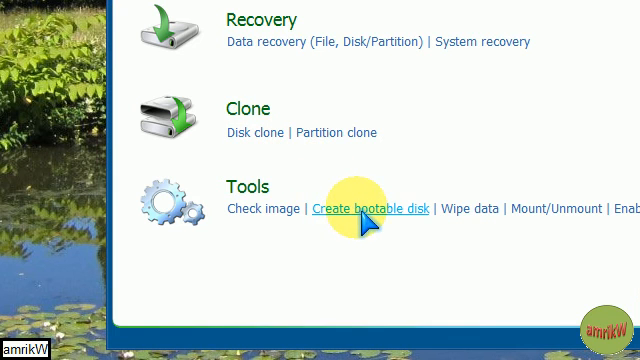
scroll(up, 3)
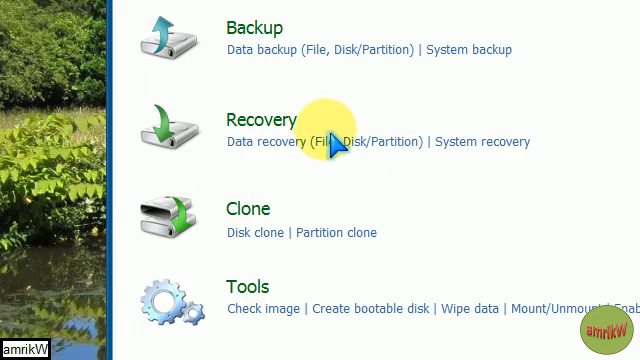
mouse_move(320, 130)
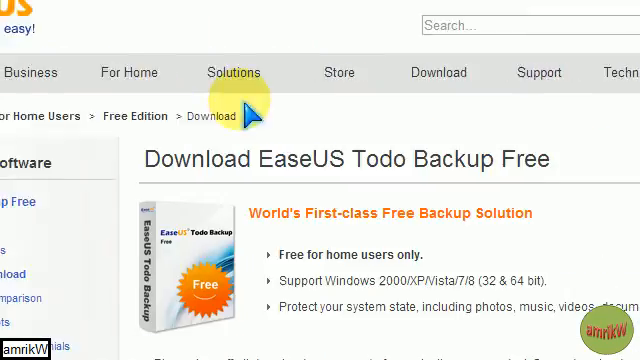
Step: Scroll the todo-backup.com download page sidebar and go to the Todo Backup Free screenshots page
scroll(down, 3)
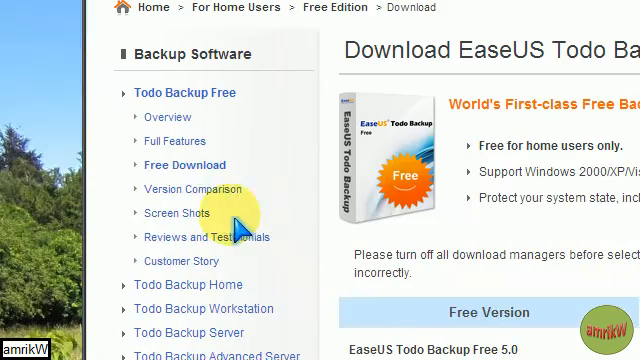
mouse_move(190, 140)
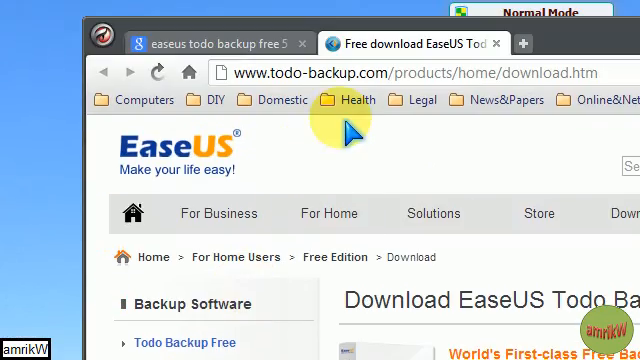
mouse_move(282, 104)
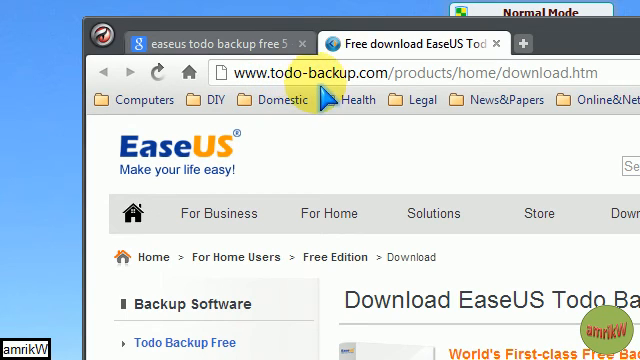
mouse_move(472, 90)
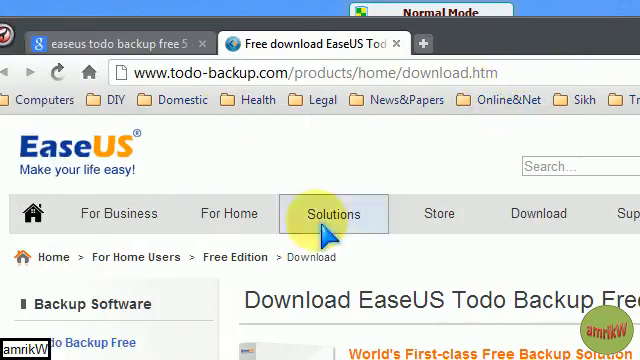
scroll(down, 3)
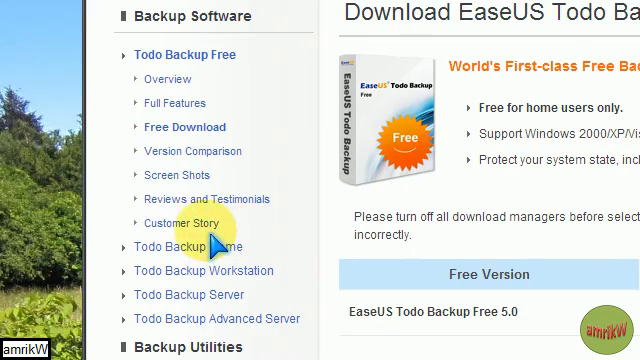
mouse_move(178, 176)
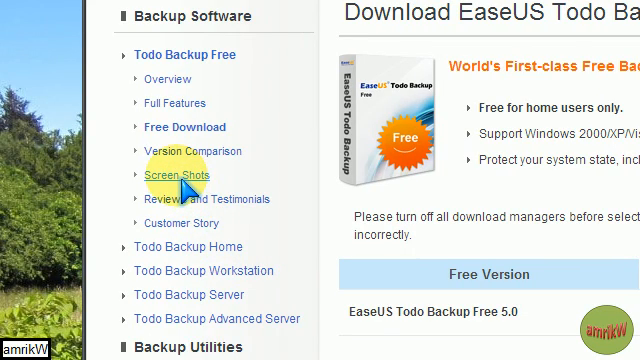
click(174, 176)
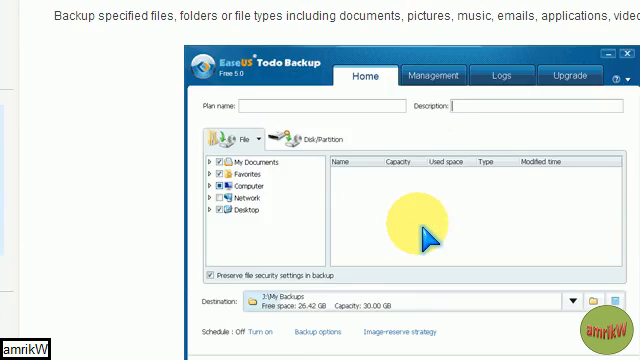
Step: Browse the screenshots through Disk/Partition Backup, Disk Clone and Backup Management back up to the Main Window
click(312, 140)
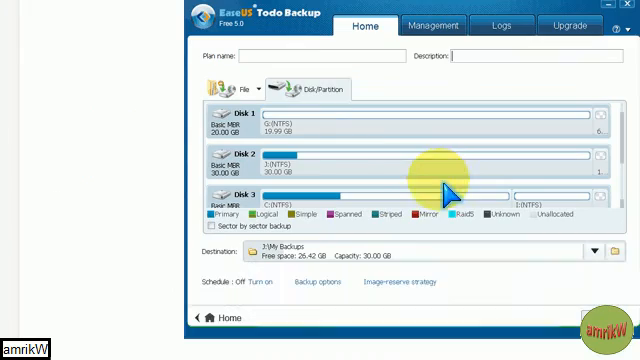
scroll(down, 3)
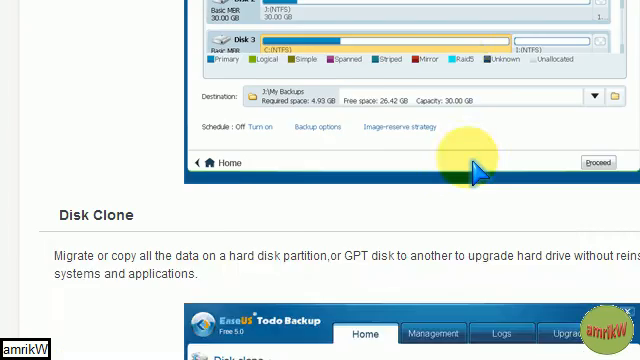
scroll(down, 3)
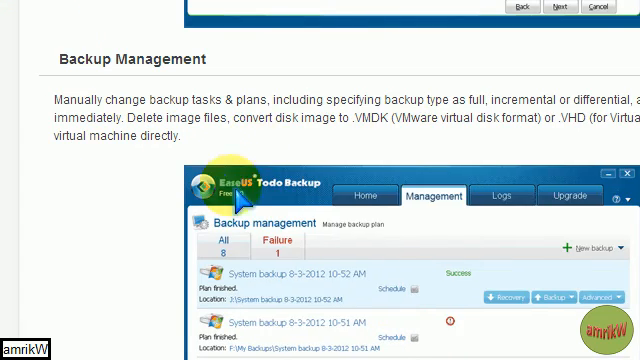
scroll(down, 3)
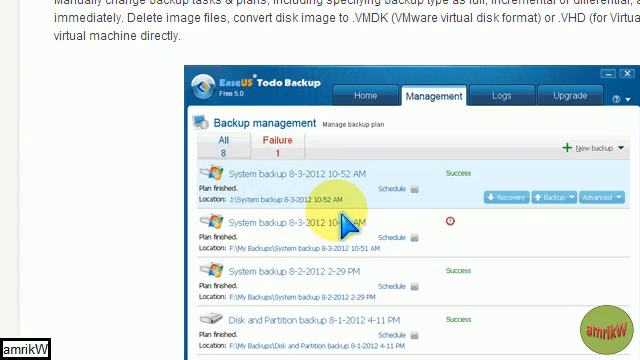
scroll(up, 3)
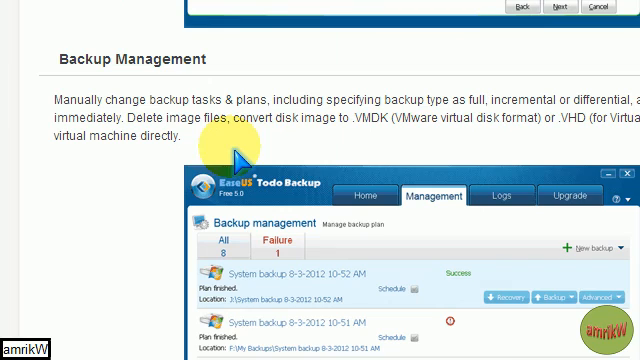
mouse_move(456, 148)
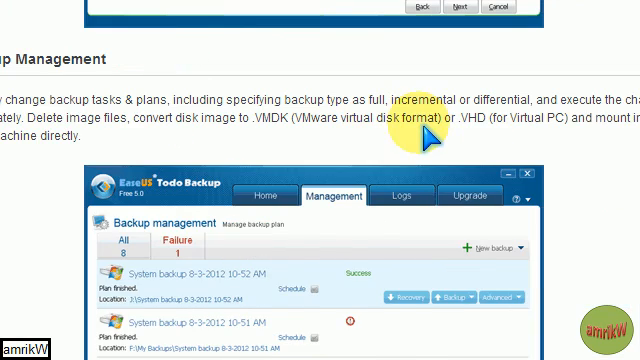
scroll(up, 3)
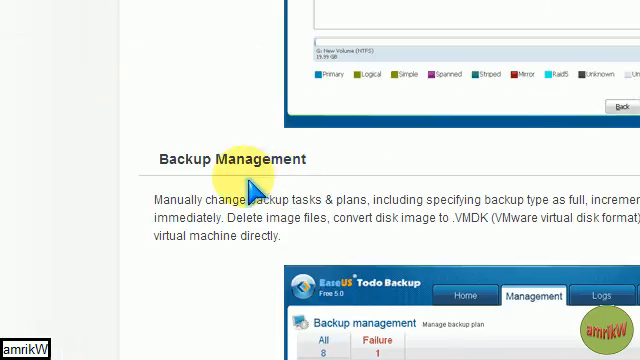
scroll(down, 3)
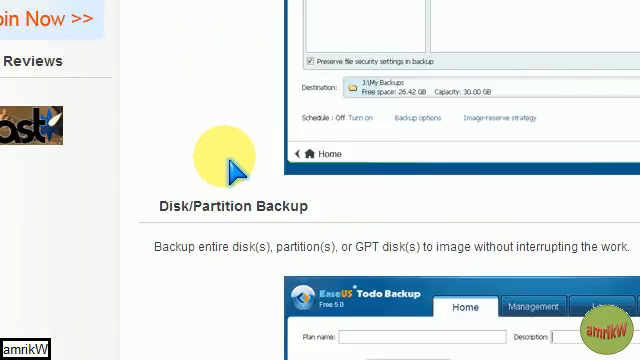
scroll(up, 3)
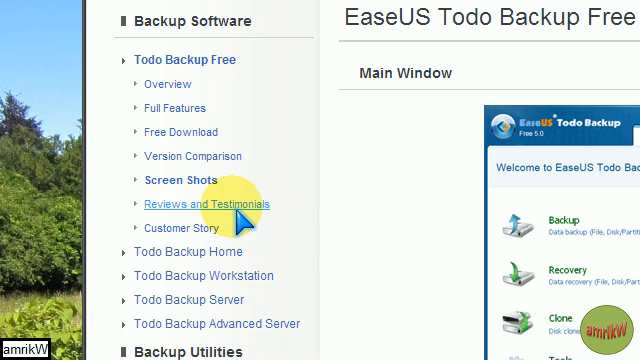
Step: Go to the Reviews and Testimonials page showing the CNET editors' review
click(200, 204)
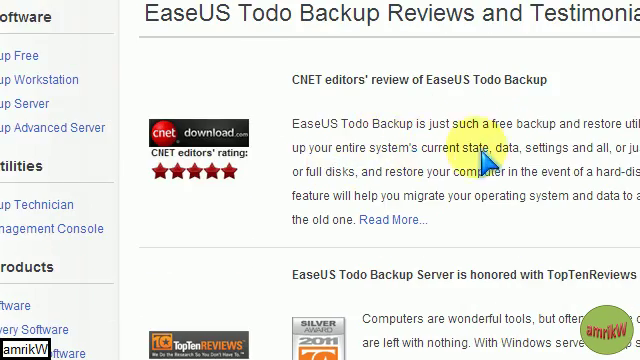